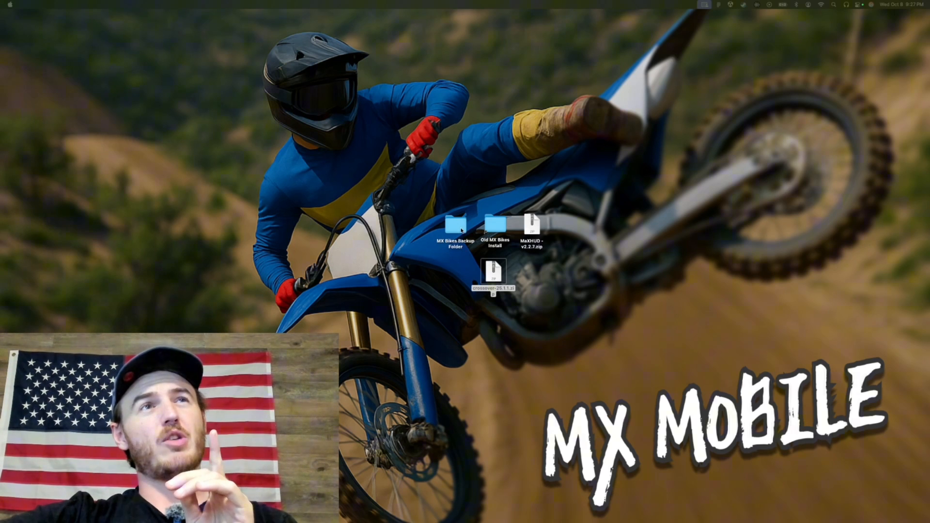
- Move the old install's global.ini, mods, profiles, MaxHUD files and trainers into the backup, deleting cache
double_click(454, 237)
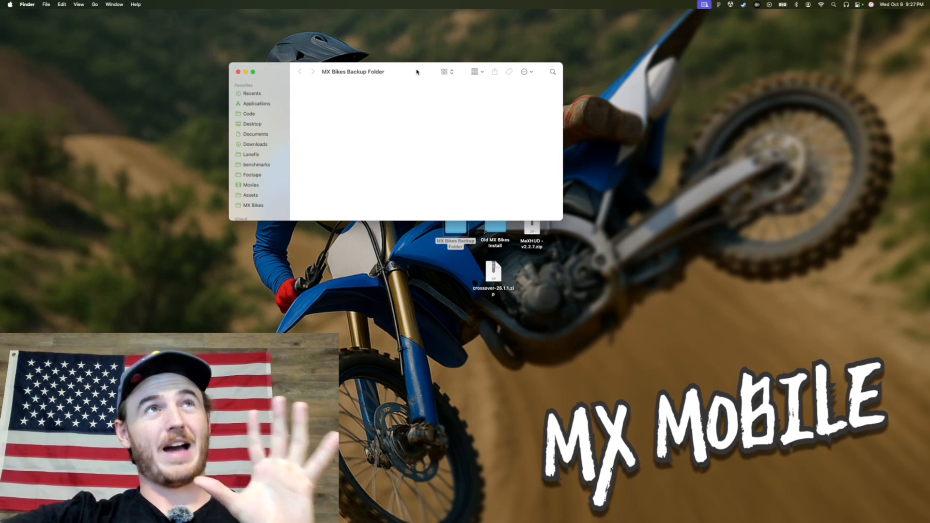
left_click_drag(385, 72, 349, 52)
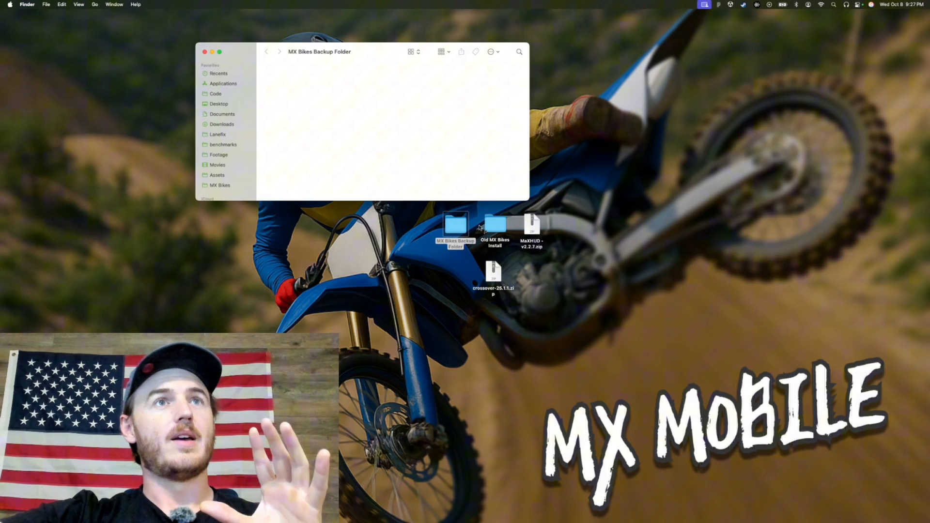
left_click(494, 228)
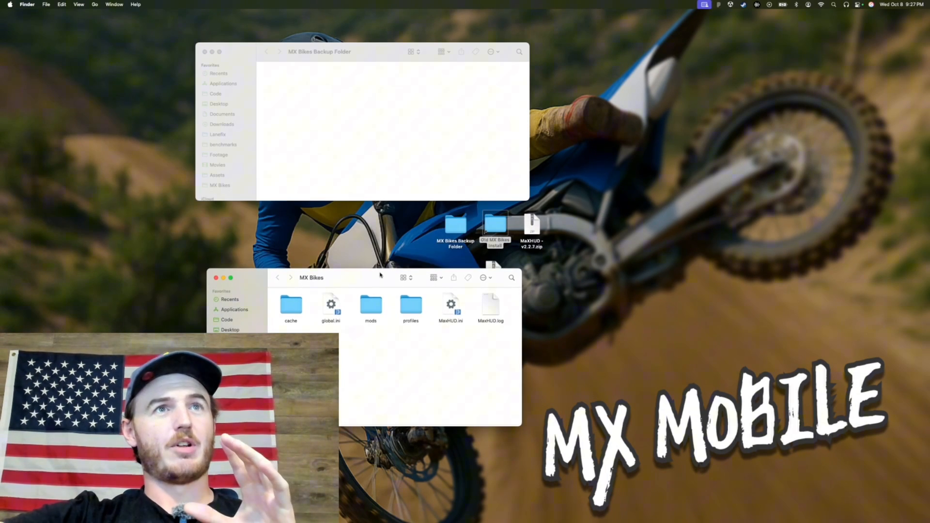
key("cmd+a")
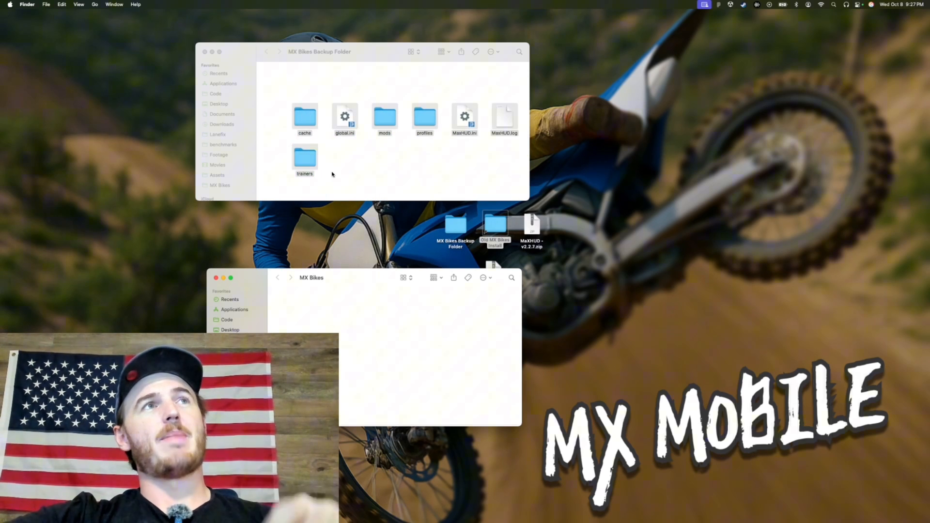
right_click(305, 117)
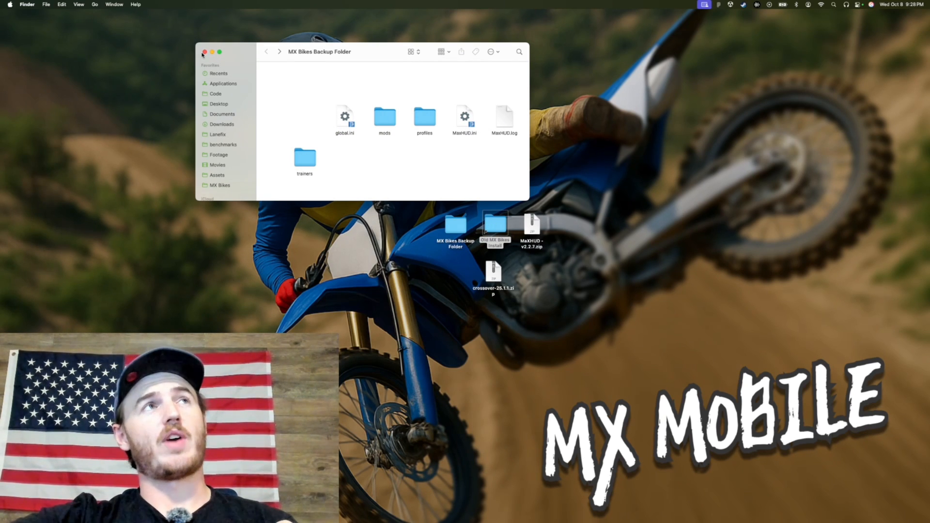
left_click(204, 52)
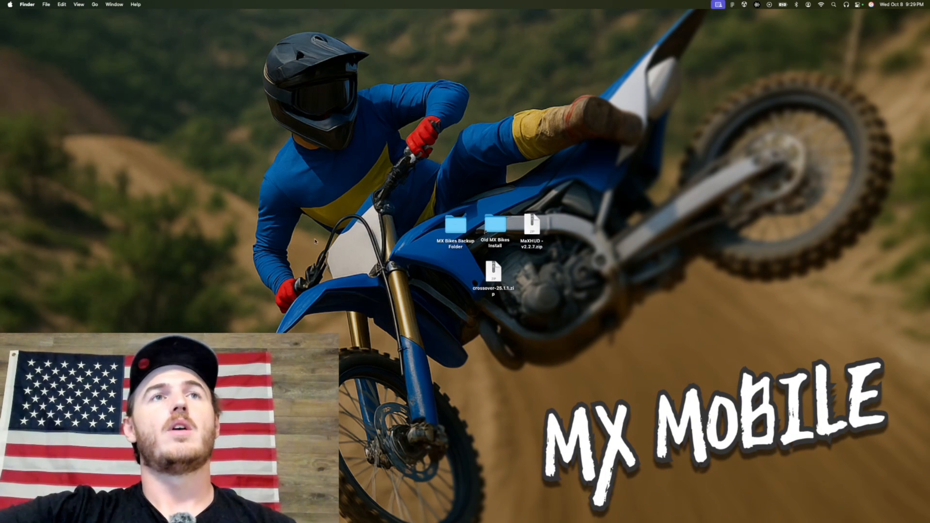
- Unzip the CrossOver download and launch the extracted CrossOver app
double_click(492, 279)
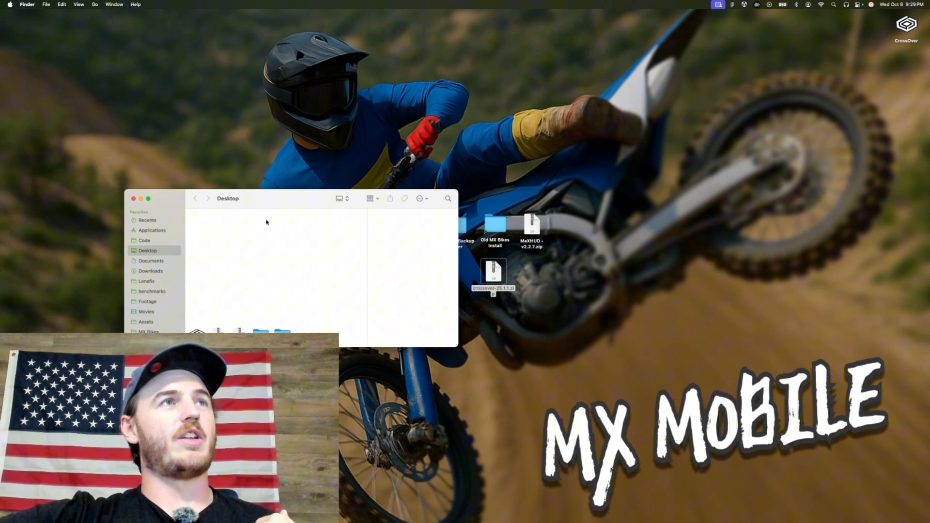
left_click(197, 330)
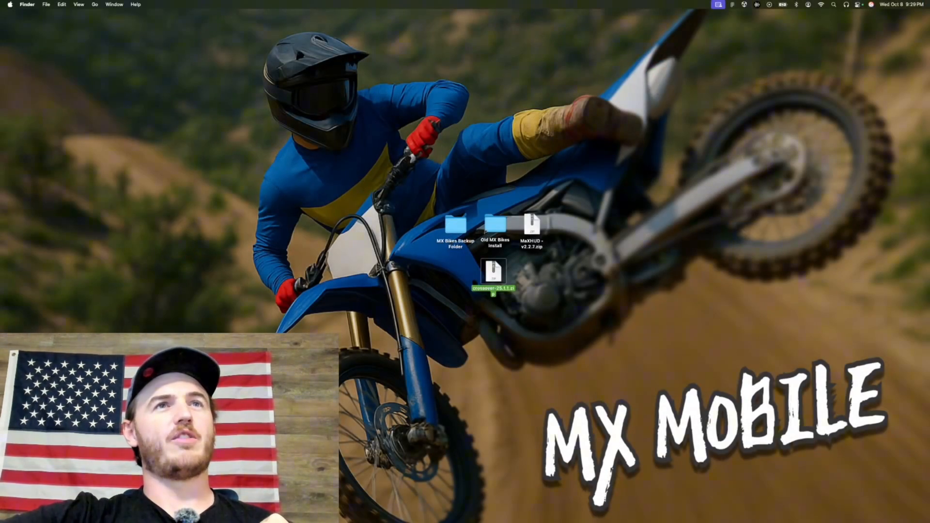
double_click(493, 273)
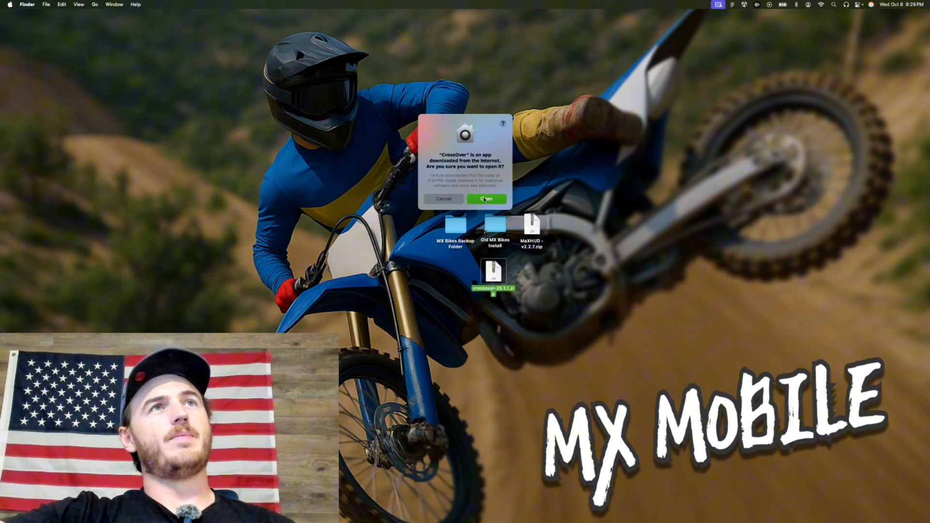
- Confirm opening CrossOver, continue the trial, and install Steam into a new Windows 10 64-bit bottle
left_click(486, 199)
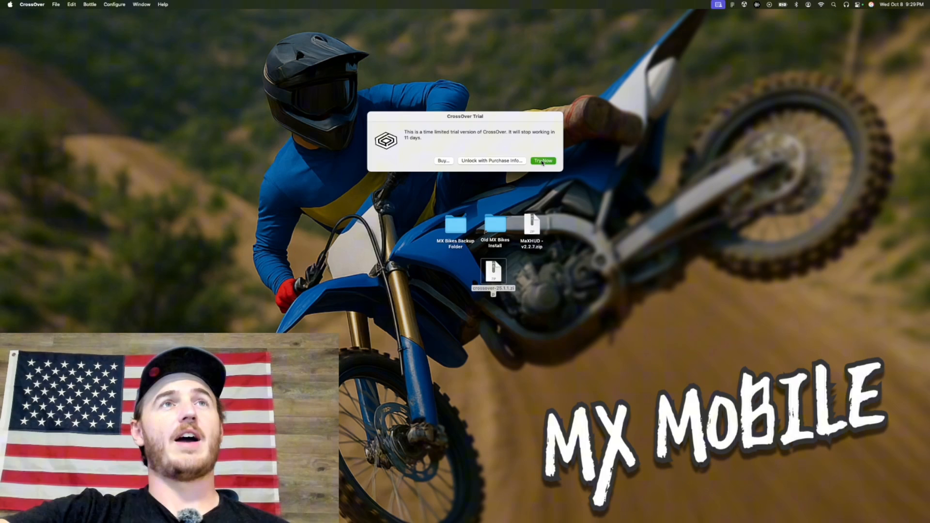
left_click(542, 161)
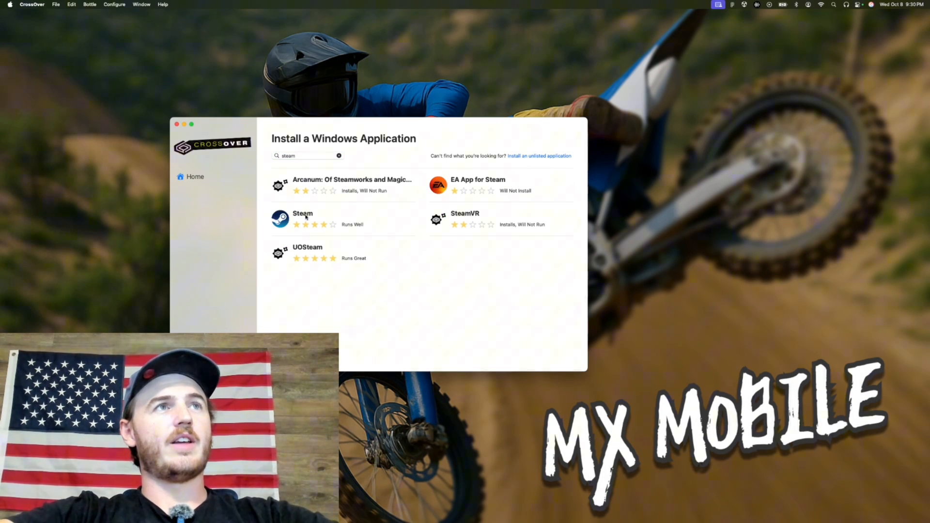
left_click(303, 218)
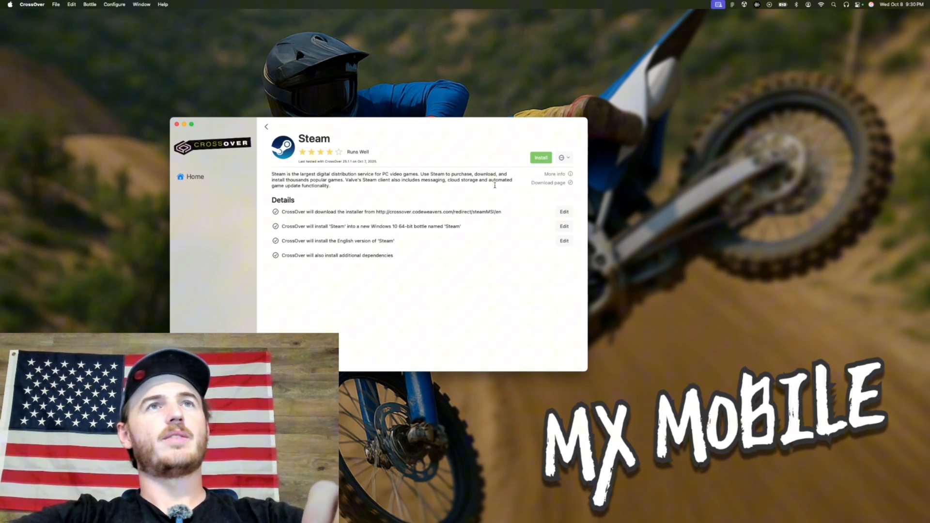
left_click(540, 157)
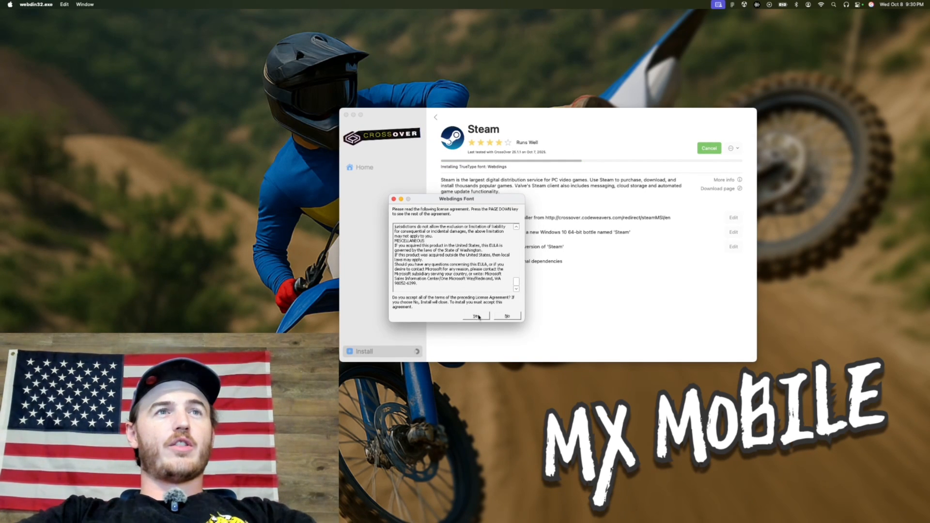
- Accept the Webdings font license, choose English, and install Steam to the default folder
left_click(476, 315)
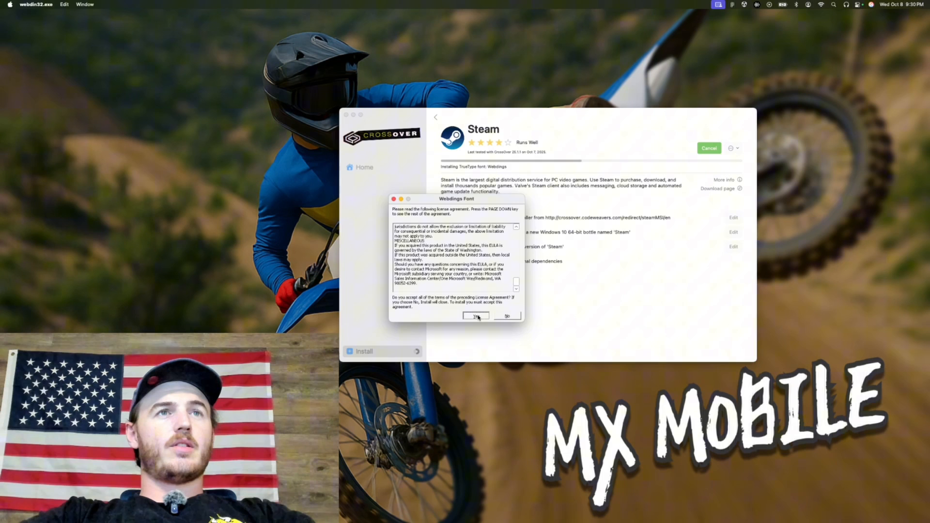
left_click(476, 315)
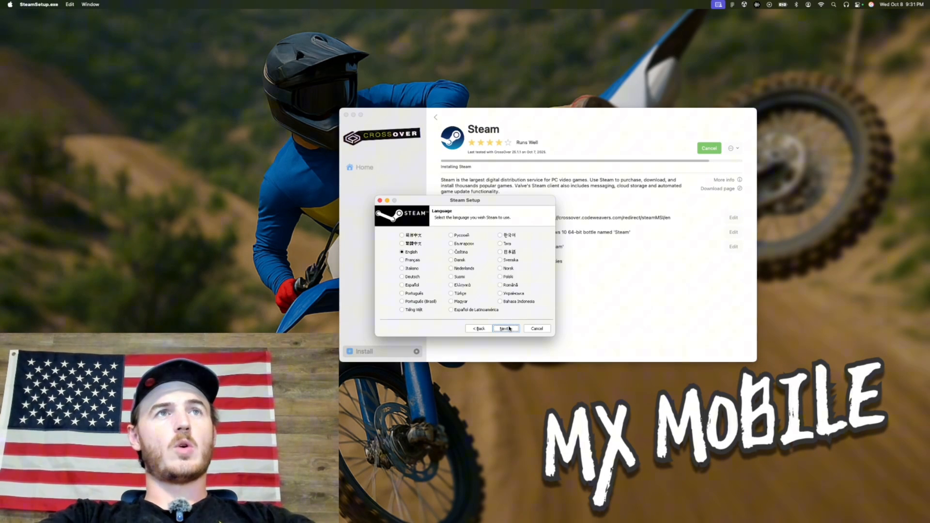
left_click(505, 329)
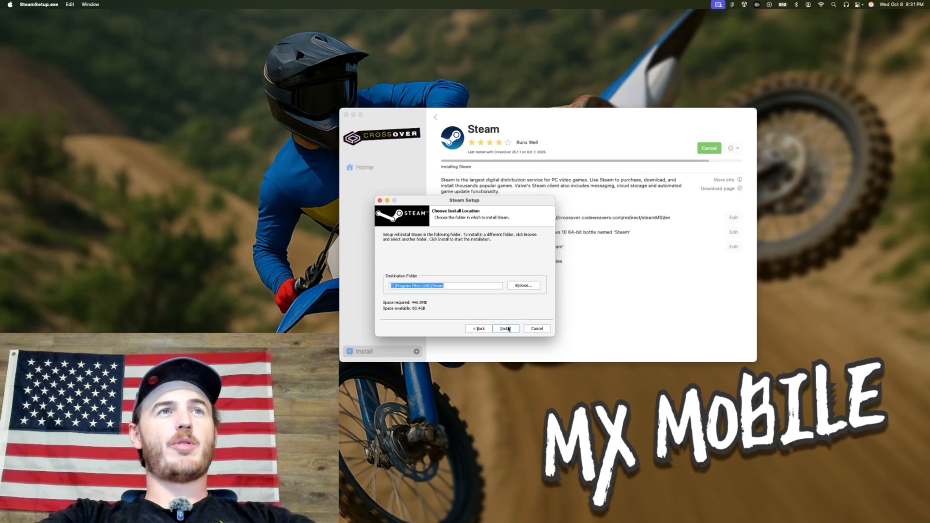
left_click(505, 328)
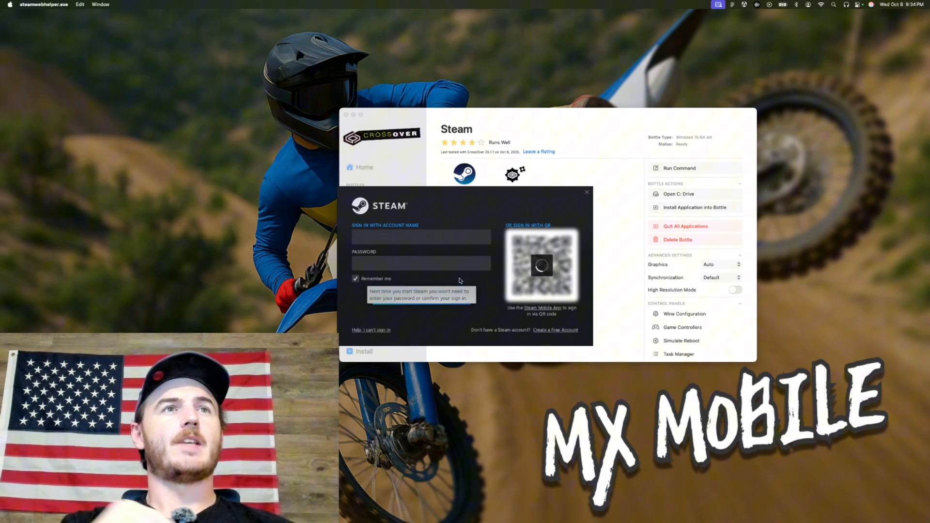
mouse_move(338, 320)
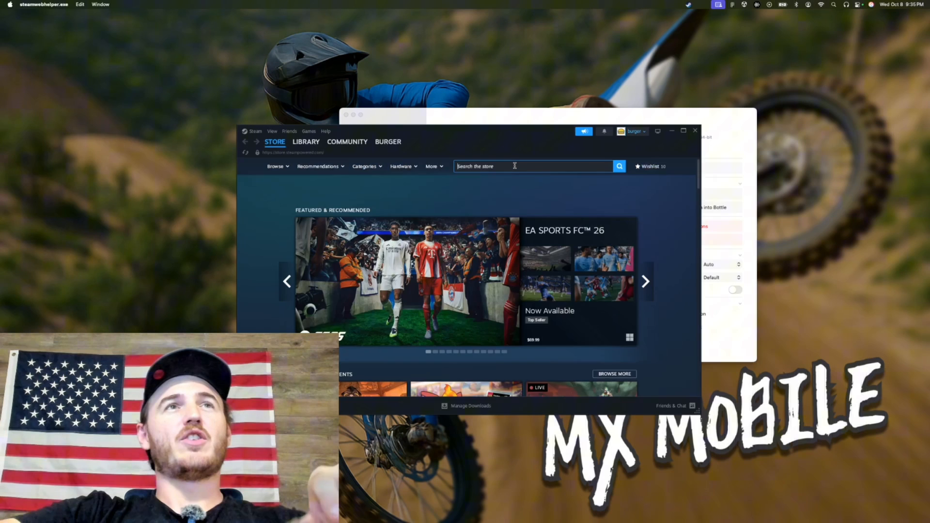
- Find 'mx bikes' in the Steam store and install it to Local Drive (C:)
type("mx bikes")
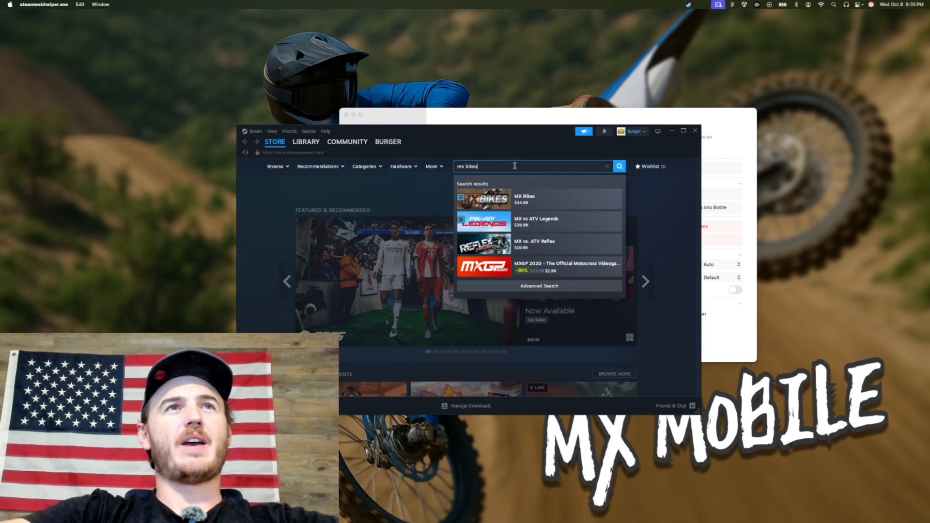
left_click(306, 142)
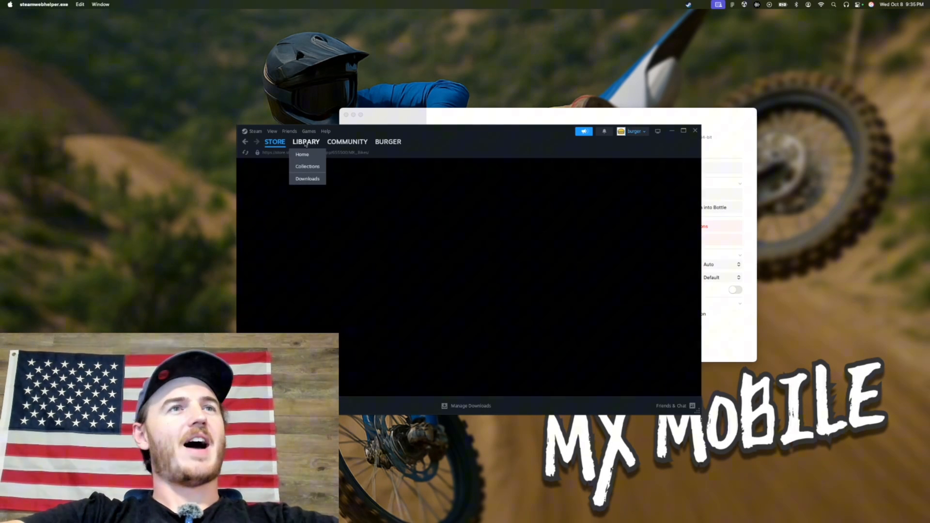
left_click(301, 154)
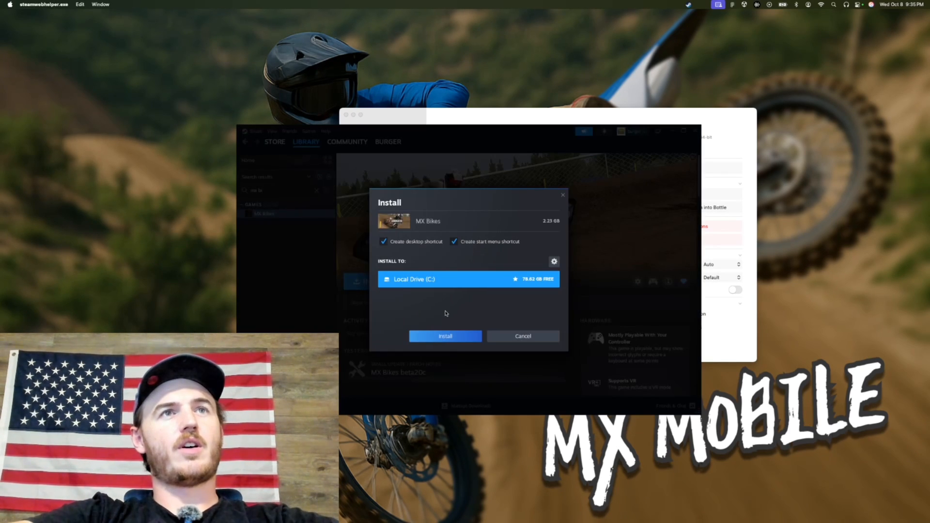
left_click(444, 335)
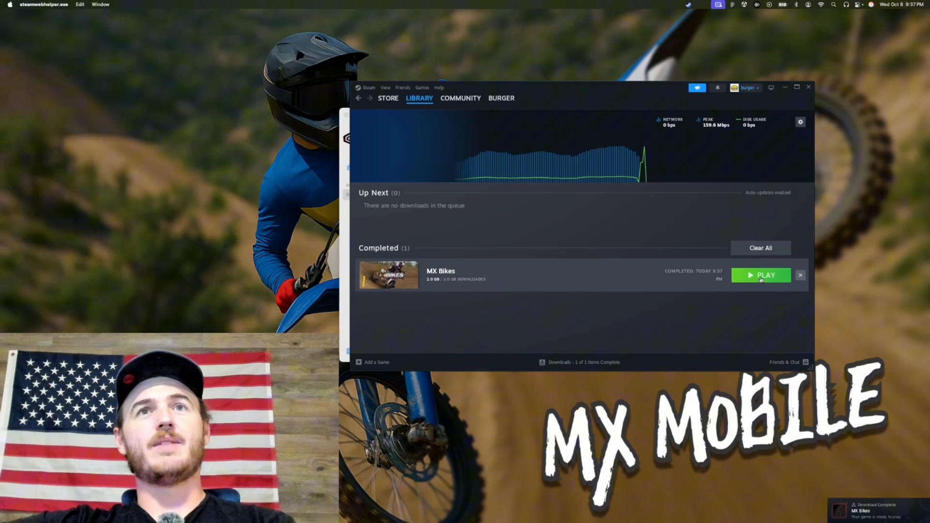
- Launch MX Bikes, select Forest Raceway in Testing Setup, then quit the game
left_click(761, 275)
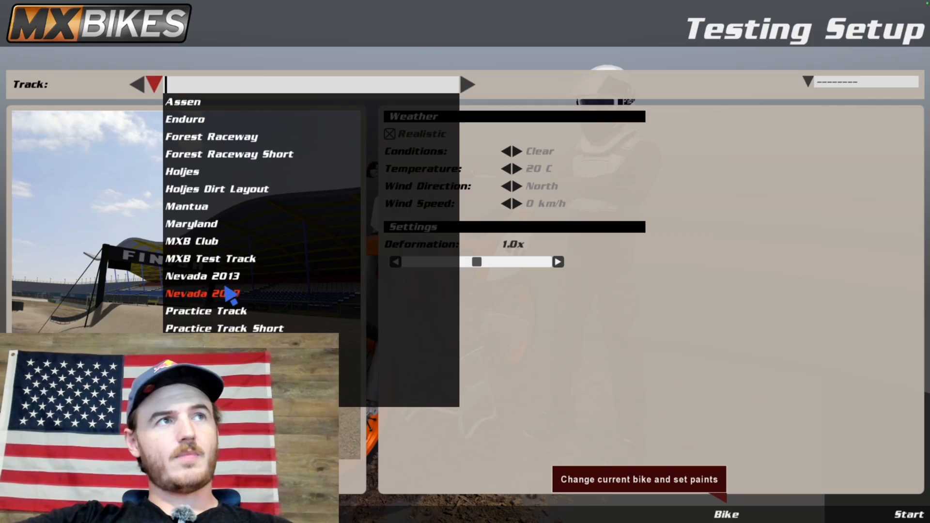
left_click(211, 137)
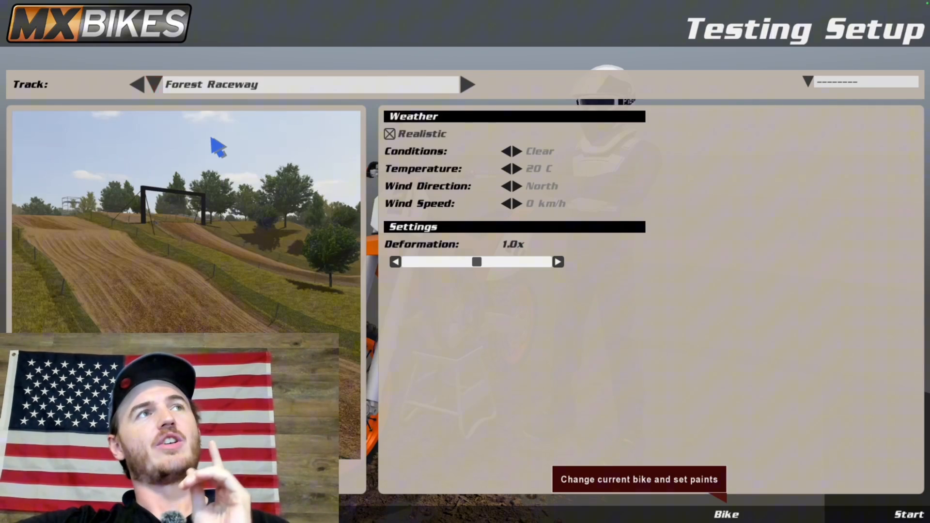
left_click(904, 514)
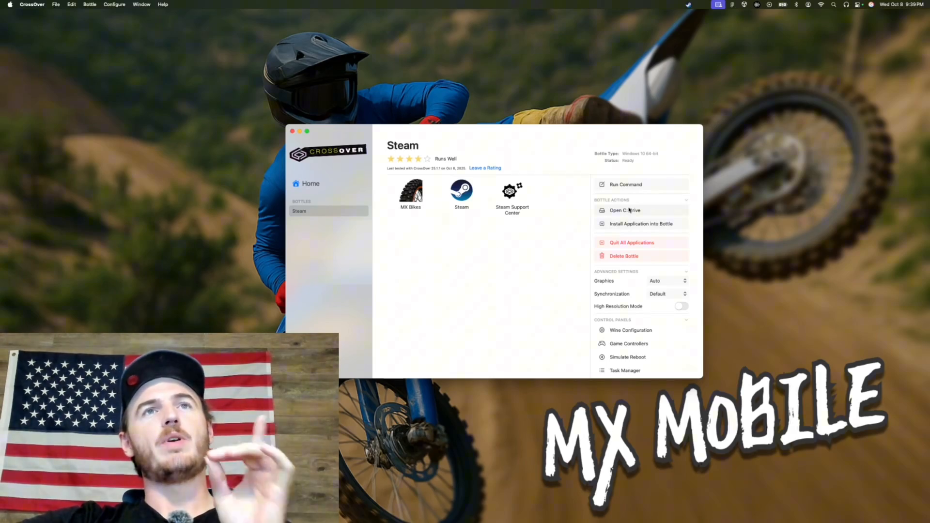
- Browse the bottle's C: drive through Program Files (x86)/Steam/steamapps/common to MX Bikes
left_click(625, 210)
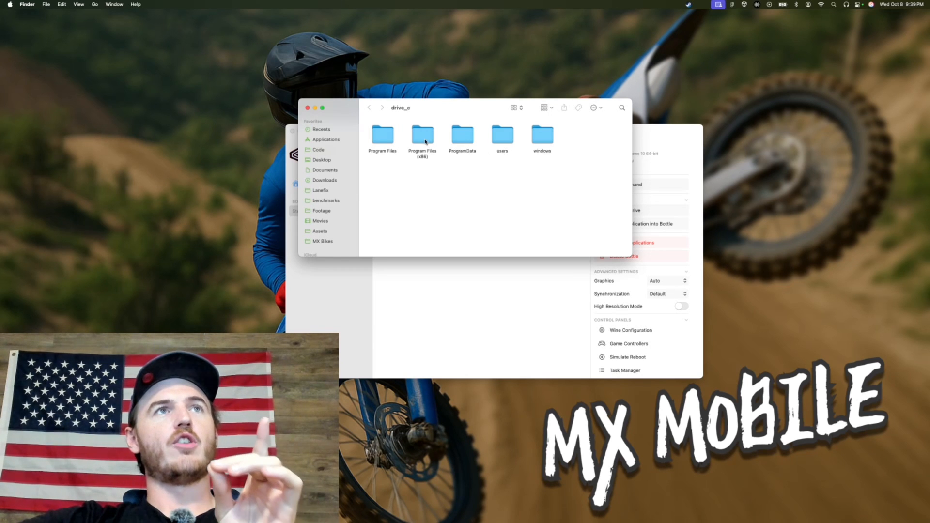
double_click(422, 135)
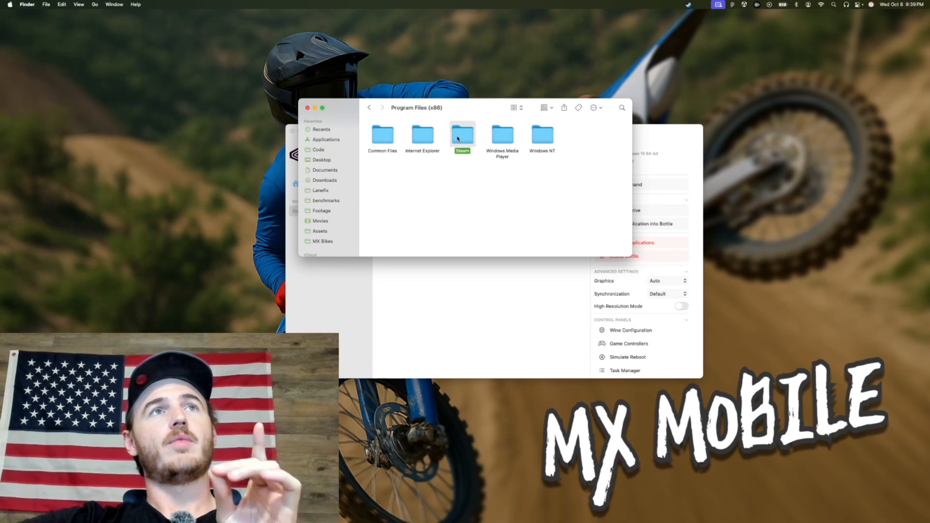
double_click(461, 134)
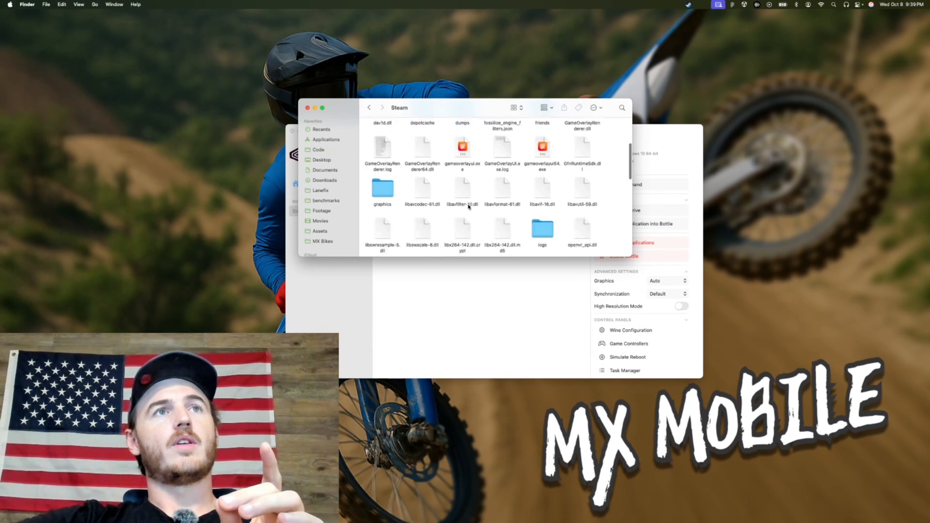
scroll("down", 3)
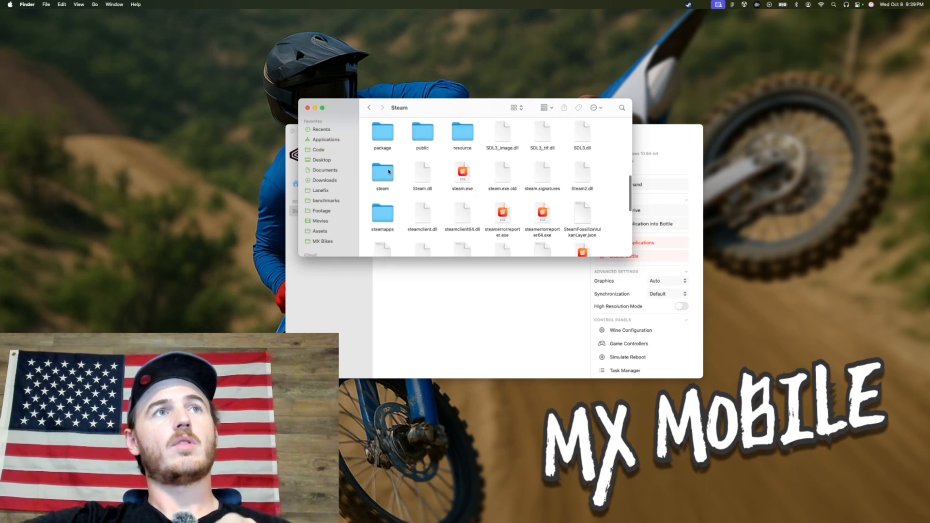
double_click(383, 214)
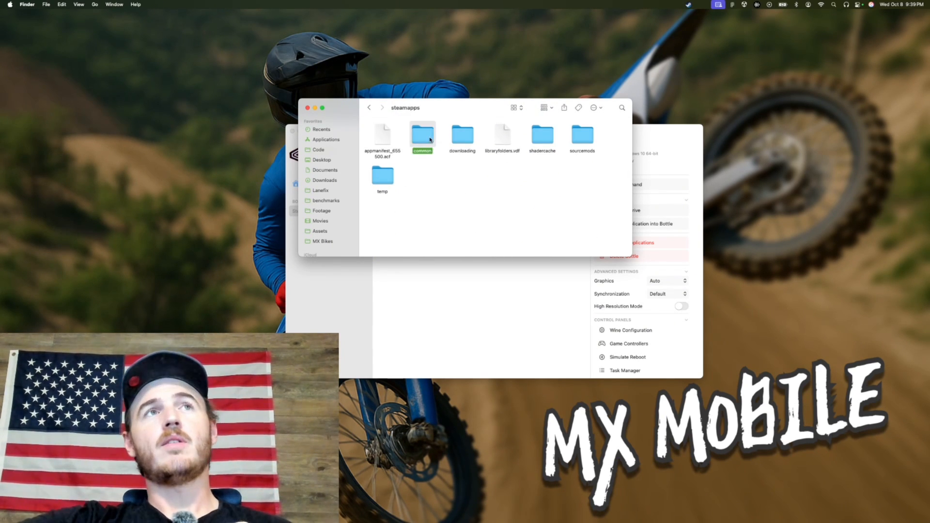
left_click(322, 241)
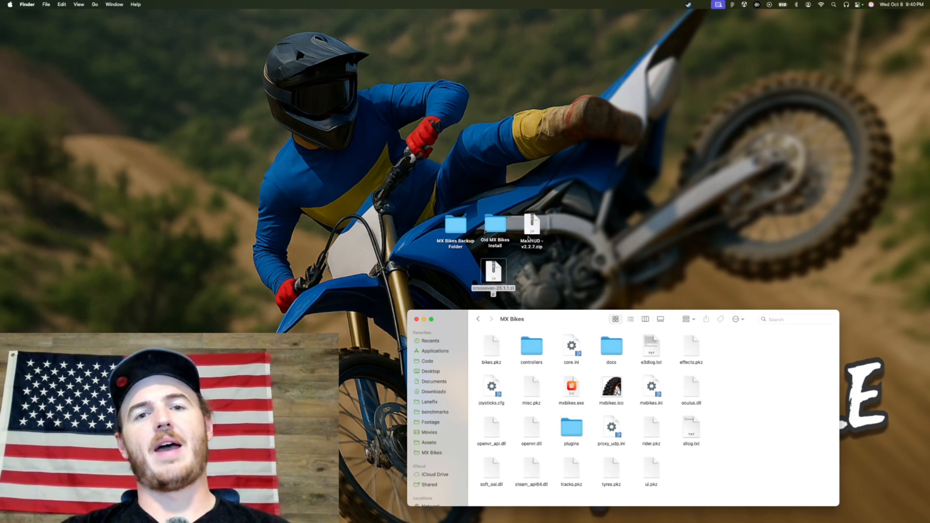
- Unzip MaxHUD - v2.2.7.zip and review its files, such as MaxHUD_KRP64.dlo
left_click(530, 228)
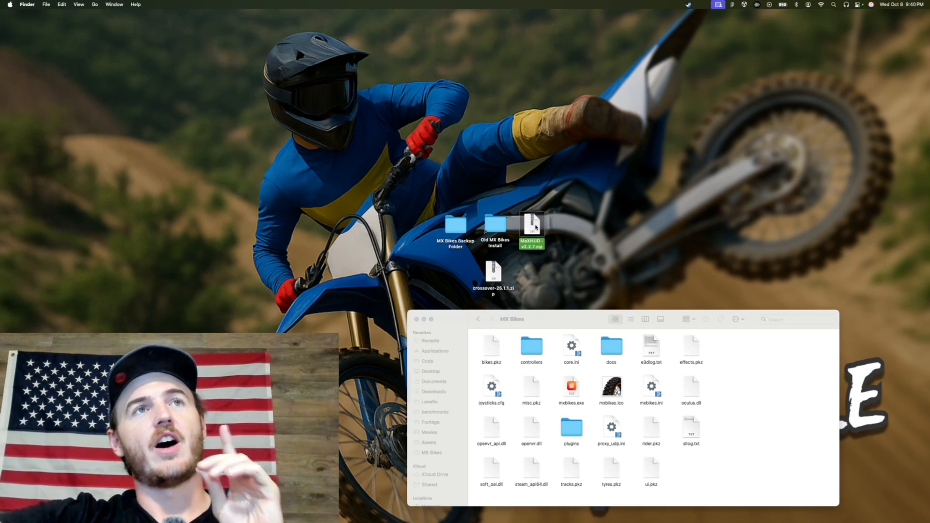
double_click(530, 228)
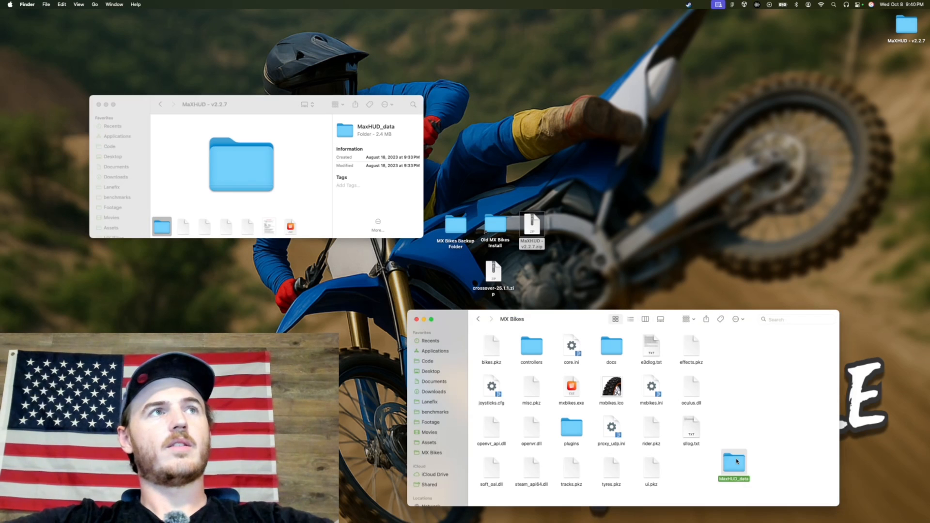
left_click(182, 226)
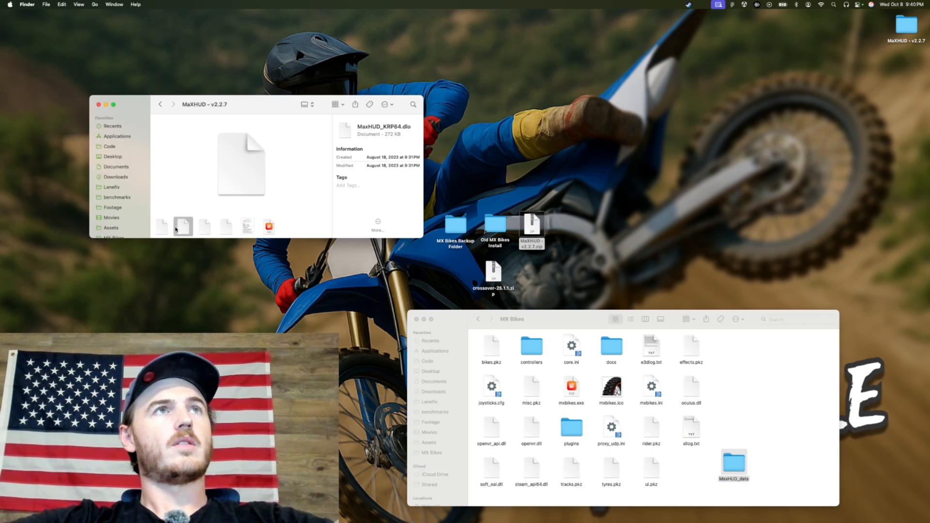
left_click(204, 227)
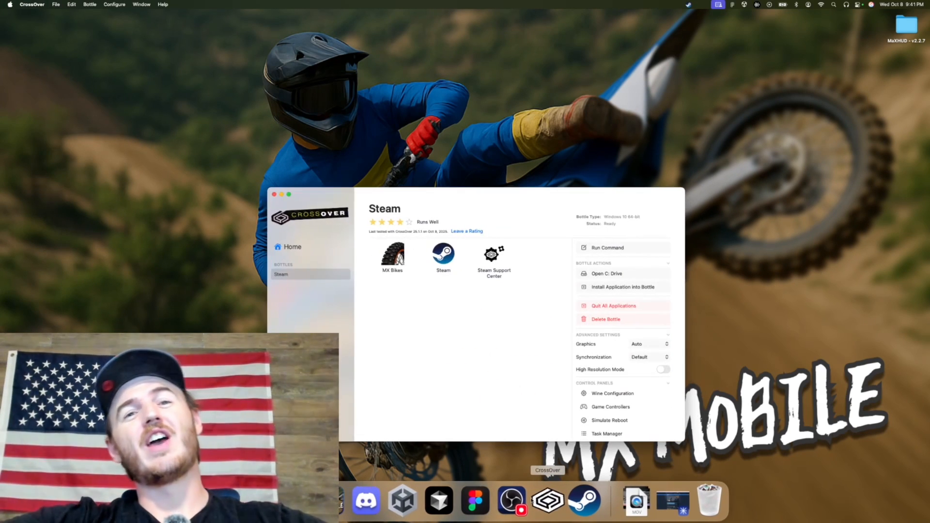
mouse_move(523, 309)
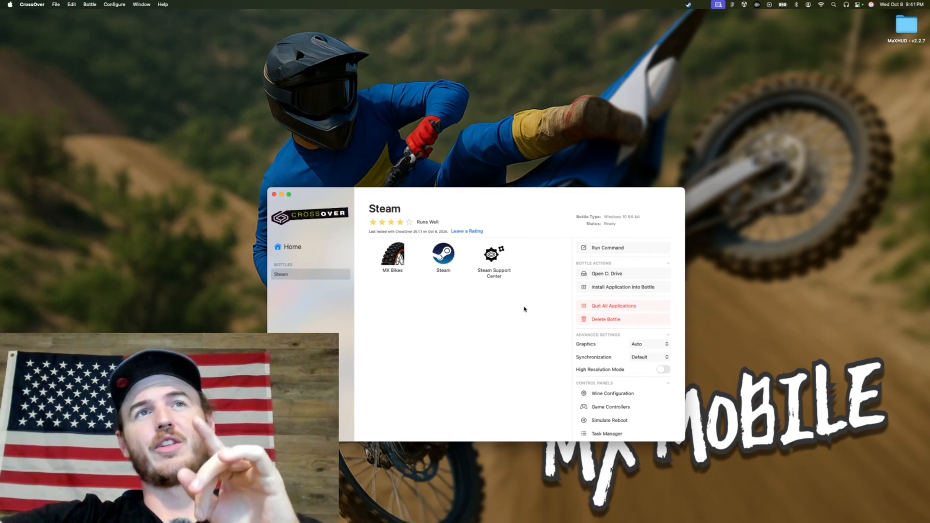
- Open the bottle's users/crossover/Documents/PiBoSo/MX Bikes user-data folder
left_click(605, 273)
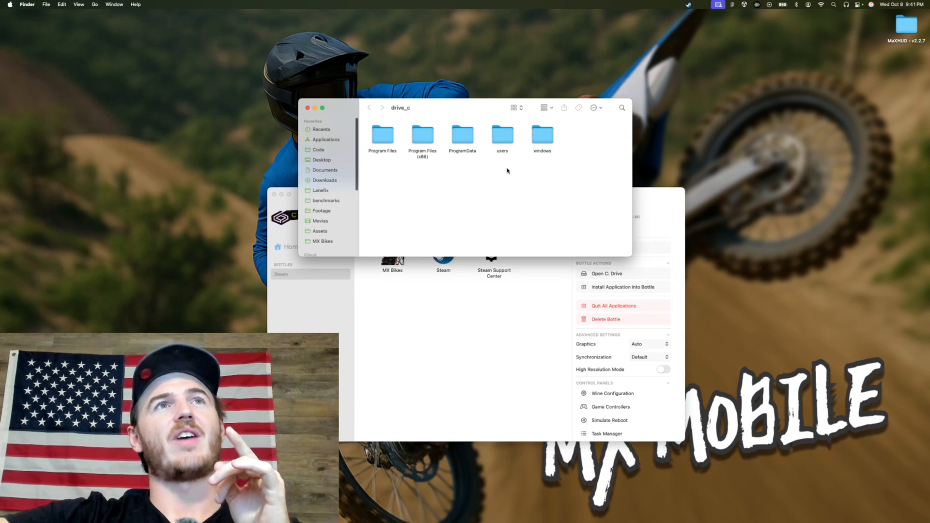
double_click(501, 135)
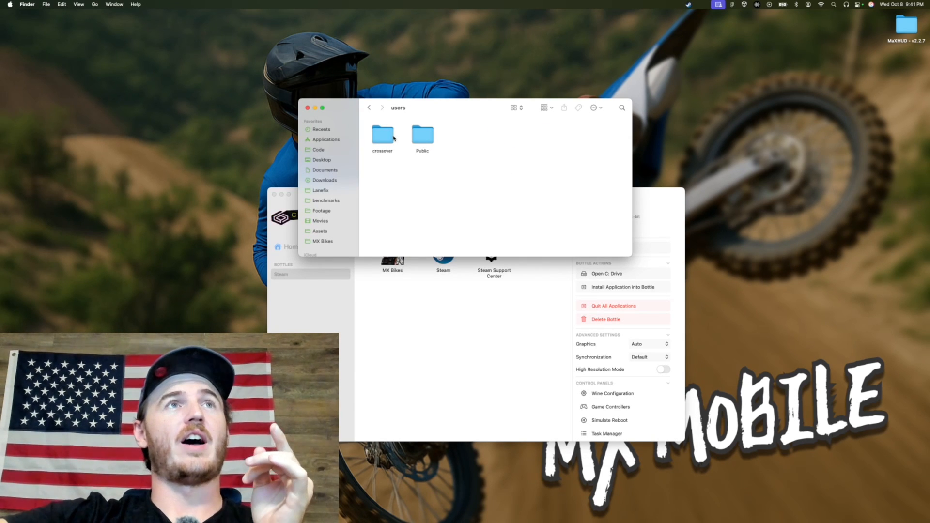
double_click(382, 134)
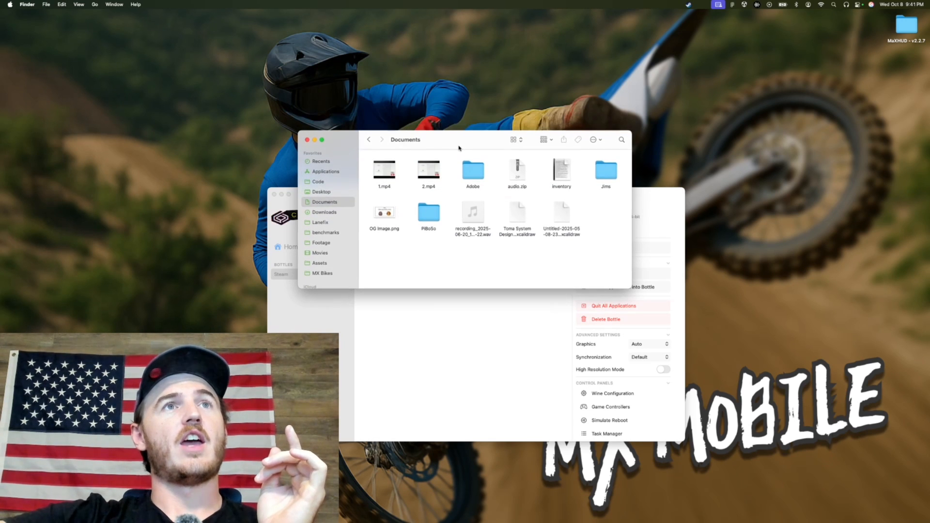
left_click(428, 211)
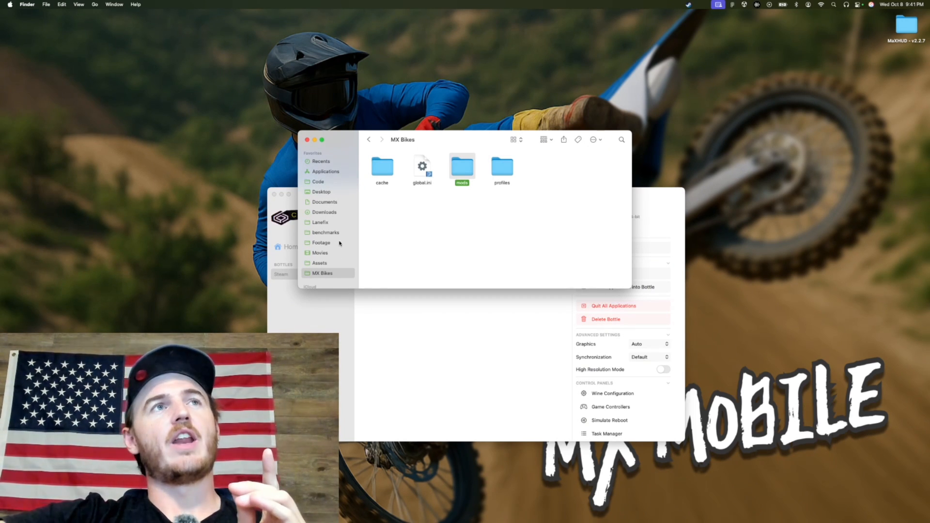
left_click(368, 140)
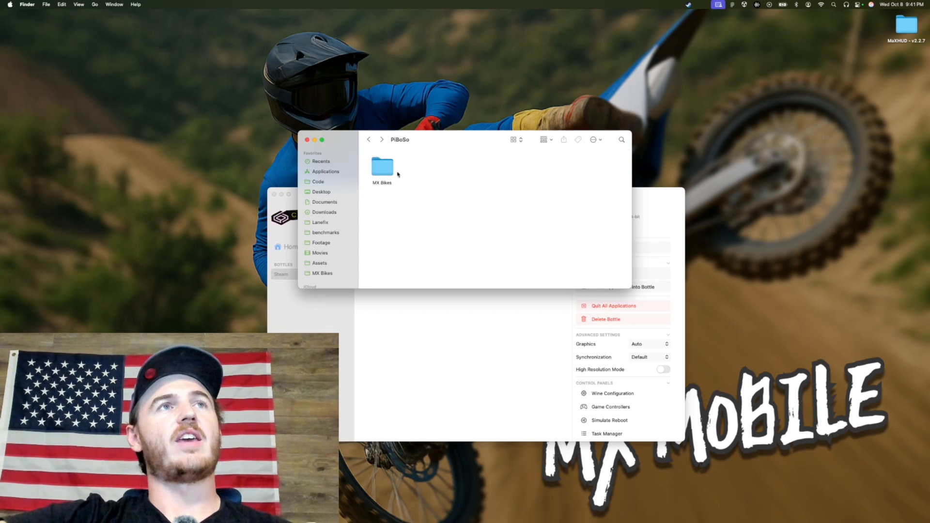
left_click(382, 167)
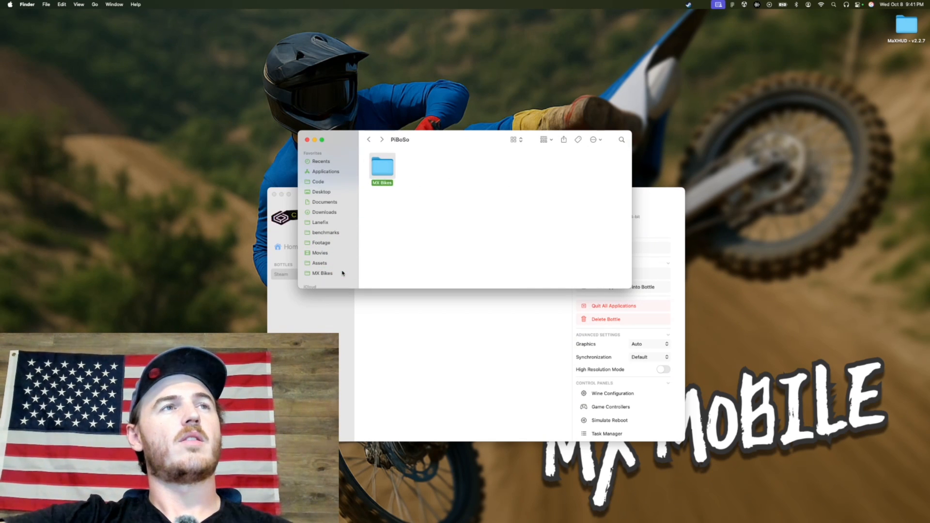
double_click(383, 168)
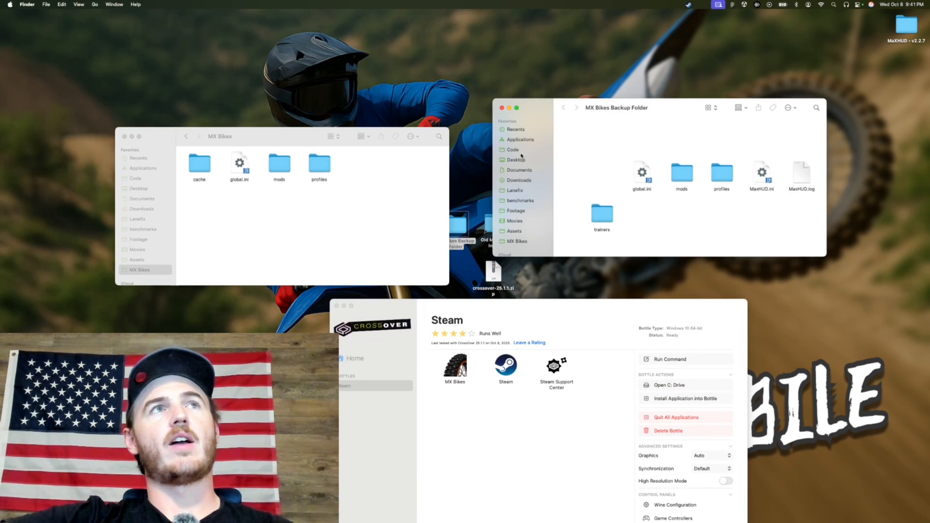
mouse_move(647, 269)
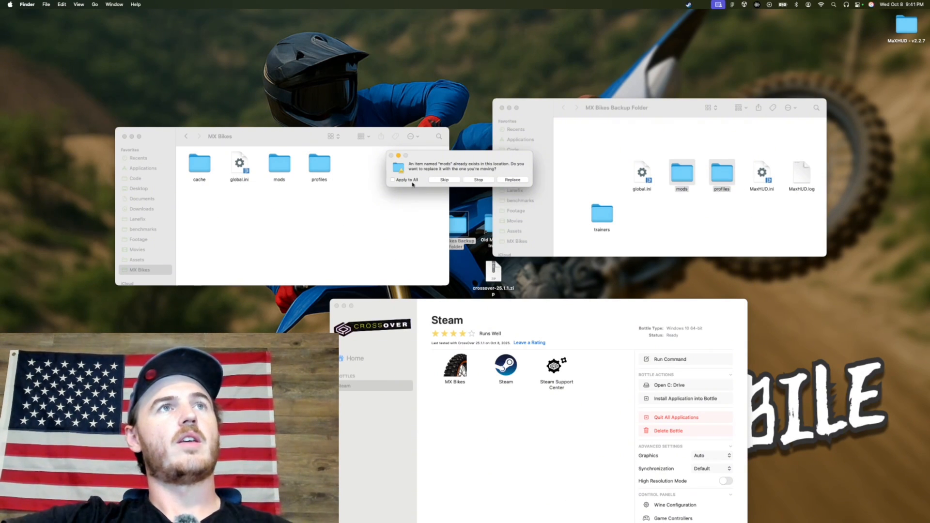
- Apply Replace to all conflicting items when moving the backup mods and profiles
left_click(512, 180)
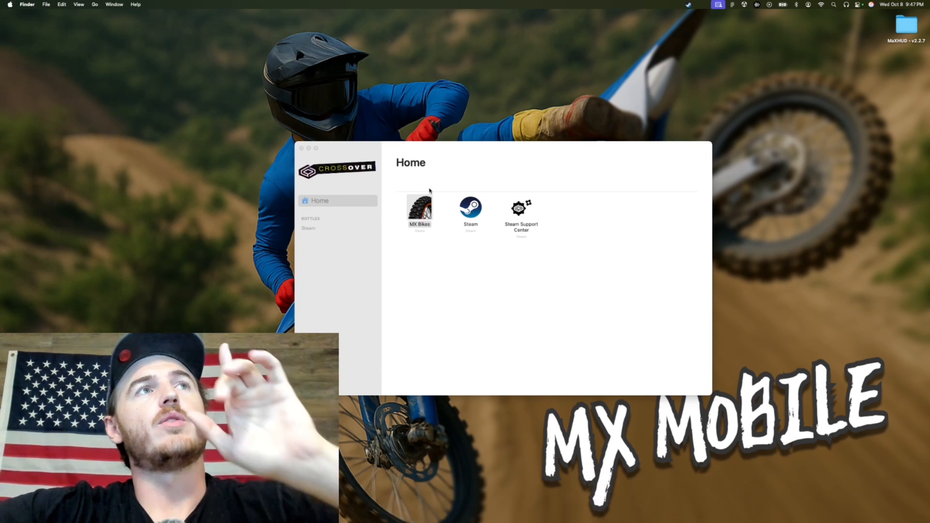
- Create an MX Bikes desktop shortcut, inspect it, and add the App Icon image beside the Steam app
left_click(420, 211)
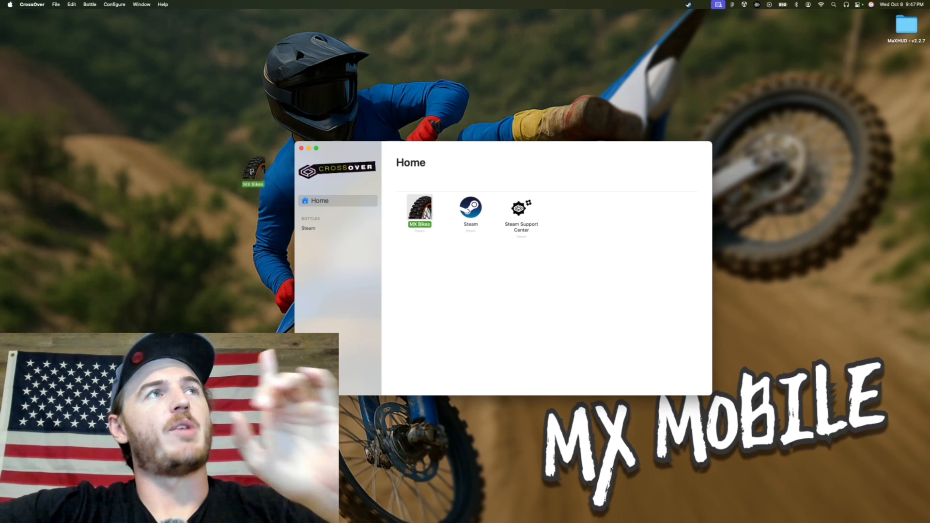
right_click(253, 168)
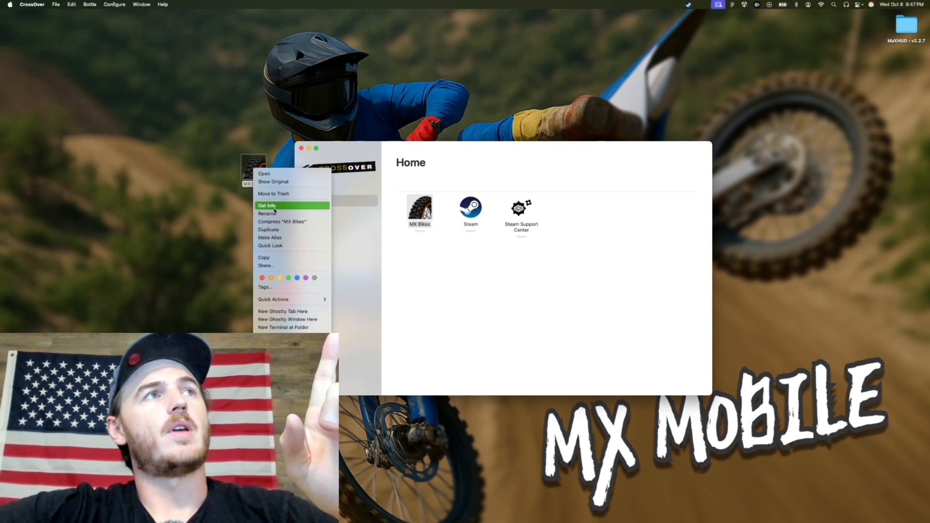
left_click(267, 205)
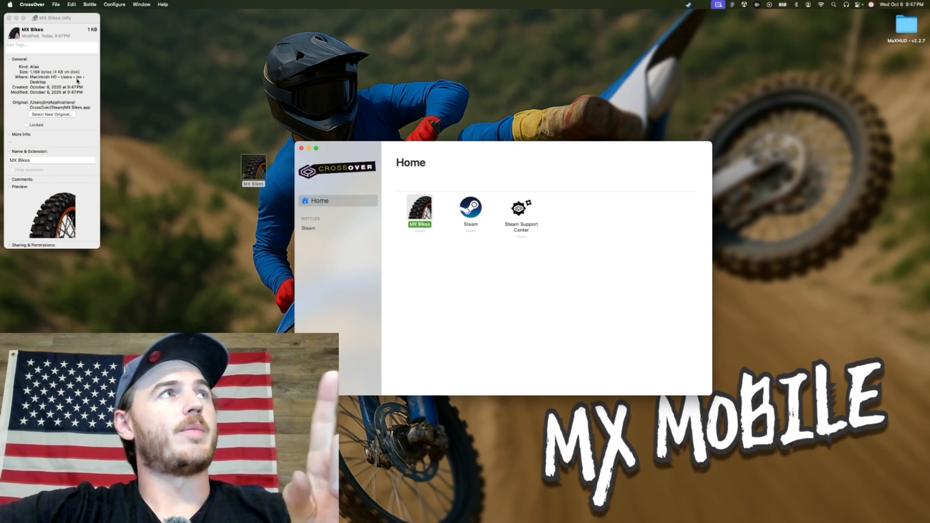
left_click_drag(51, 18, 198, 85)
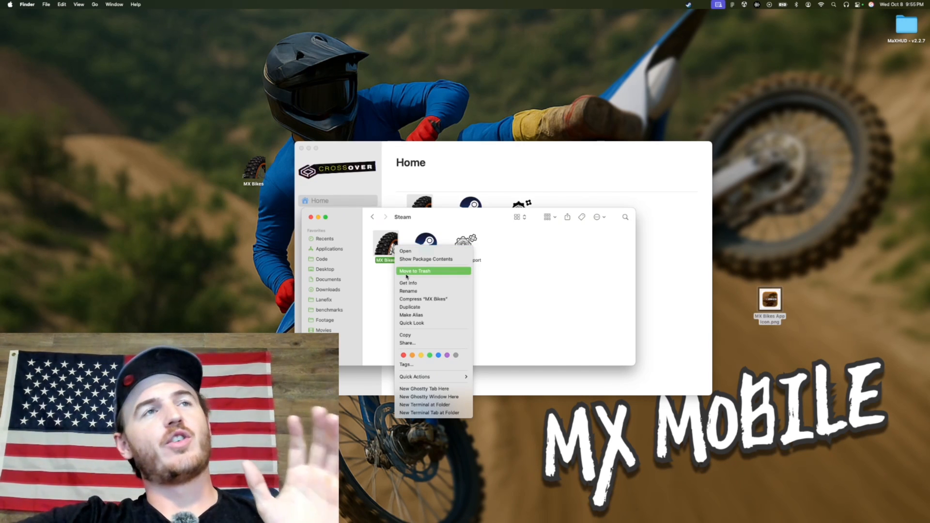
mouse_move(414, 288)
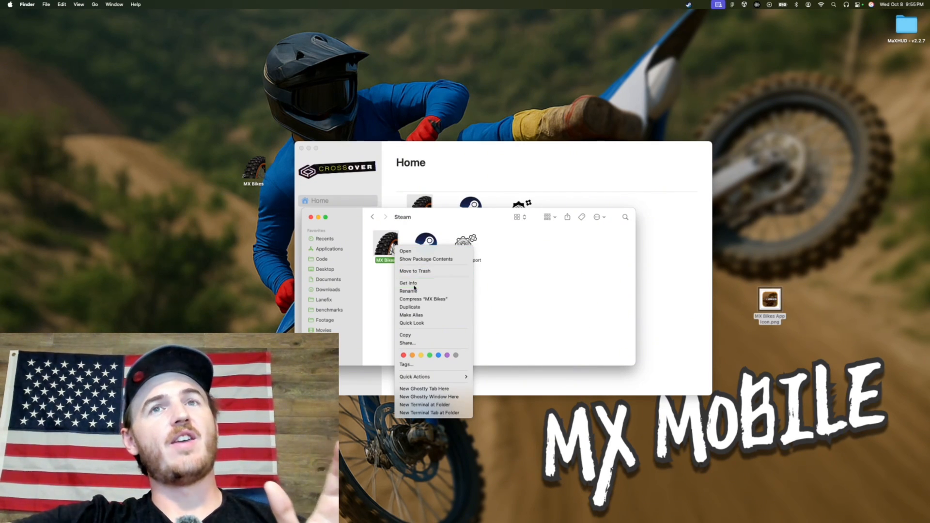
left_click(408, 283)
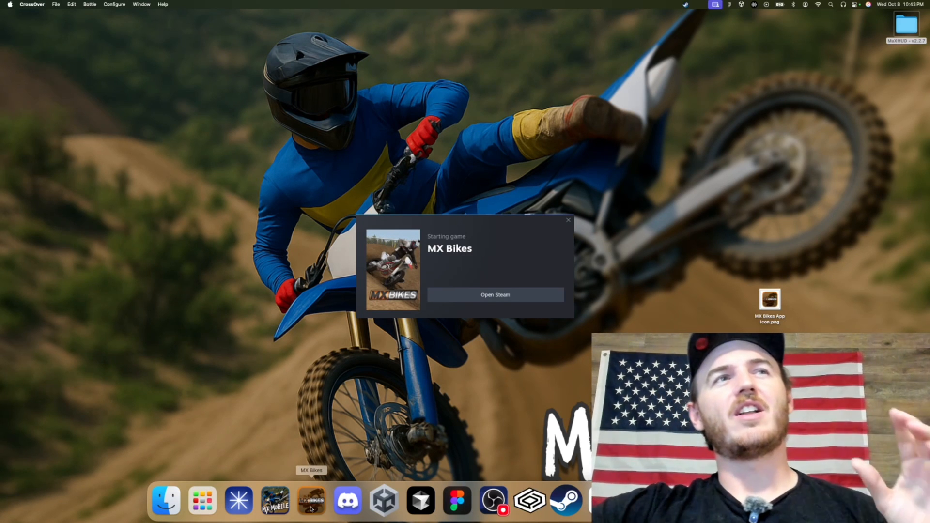
- Continue past the Steam Starting game window so MX Bikes loads to its main menu
left_click(568, 220)
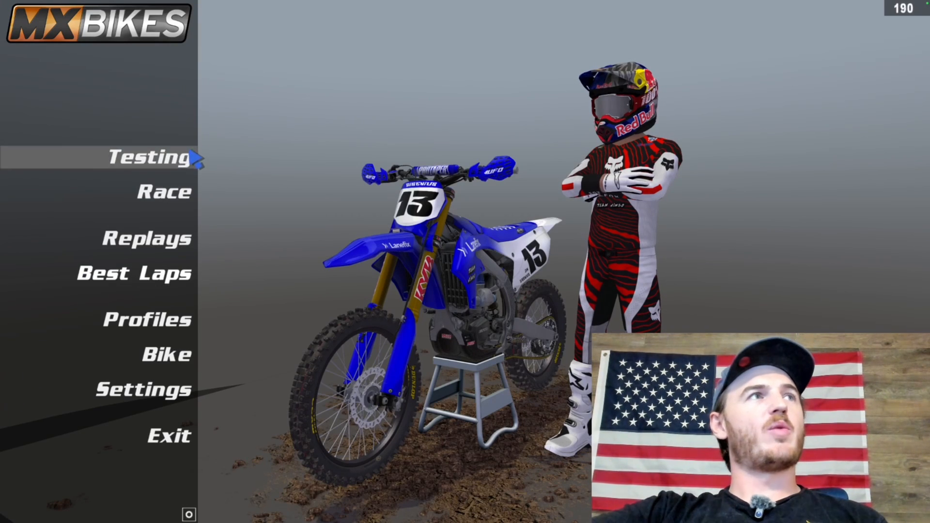
- Start a Testing session on a stadium track with the MaX HUD v2.2.7 panel shown
left_click(143, 157)
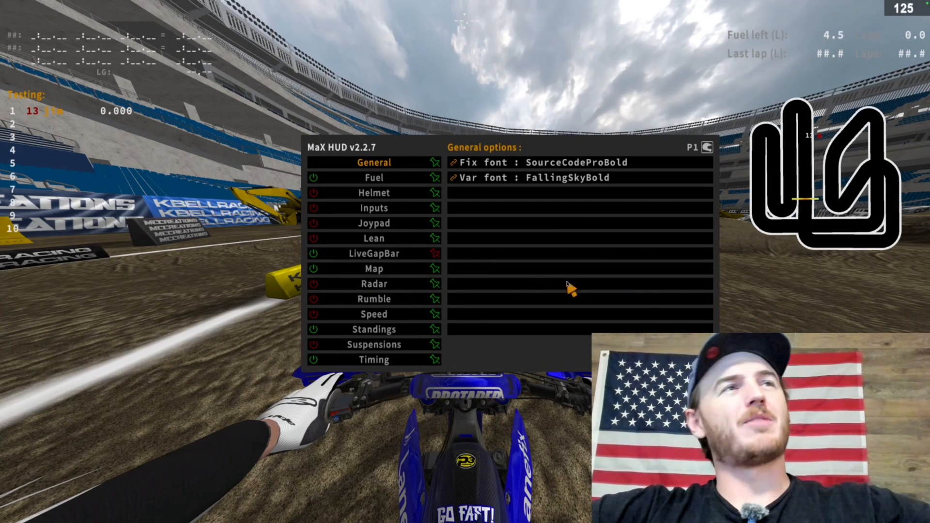
mouse_move(418, 237)
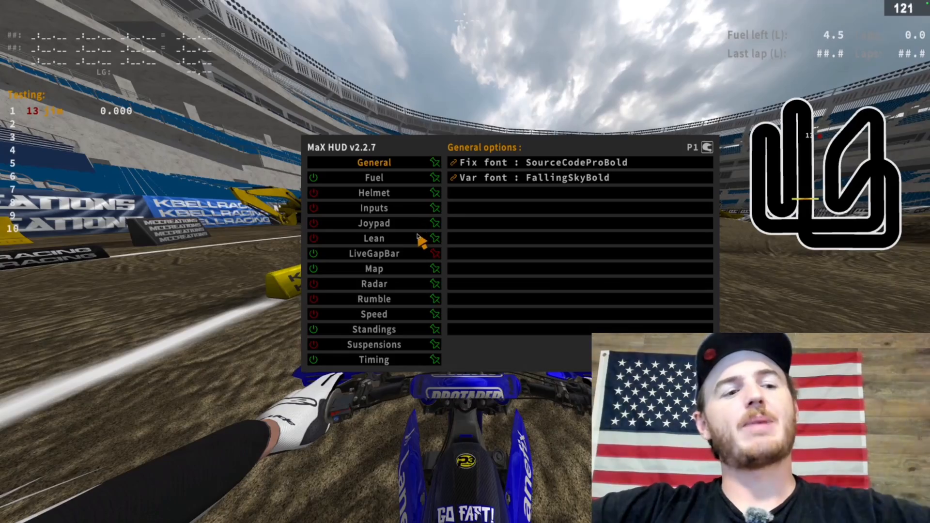